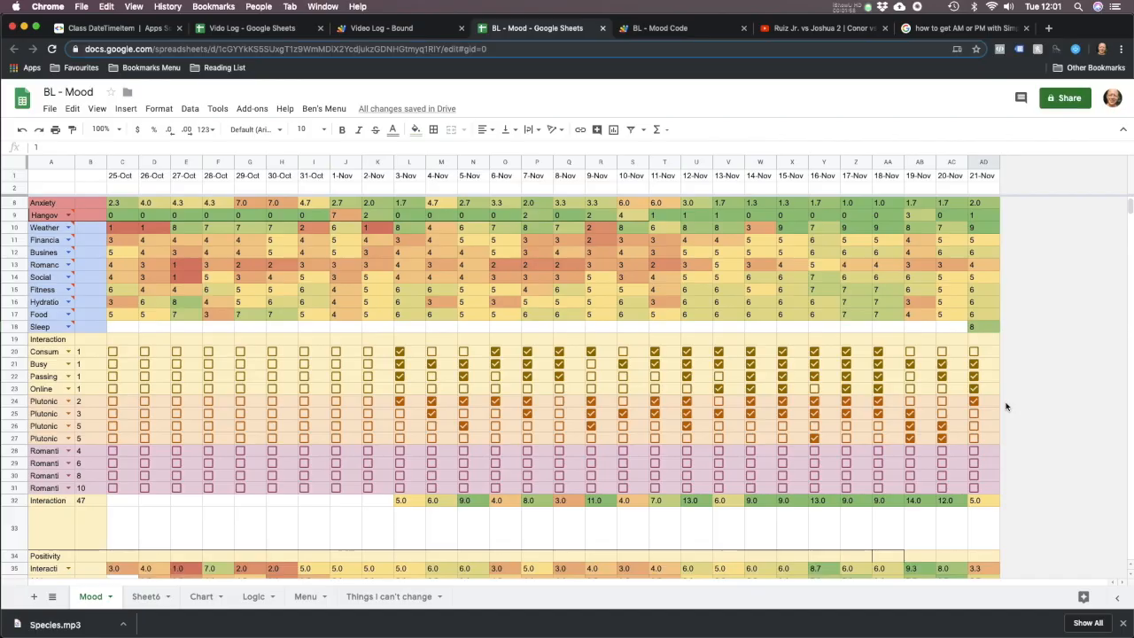
- Select the 21-Nov cell, run Ben's Menu > newColumn, and check the 12:01 PM time
left_click(982, 162)
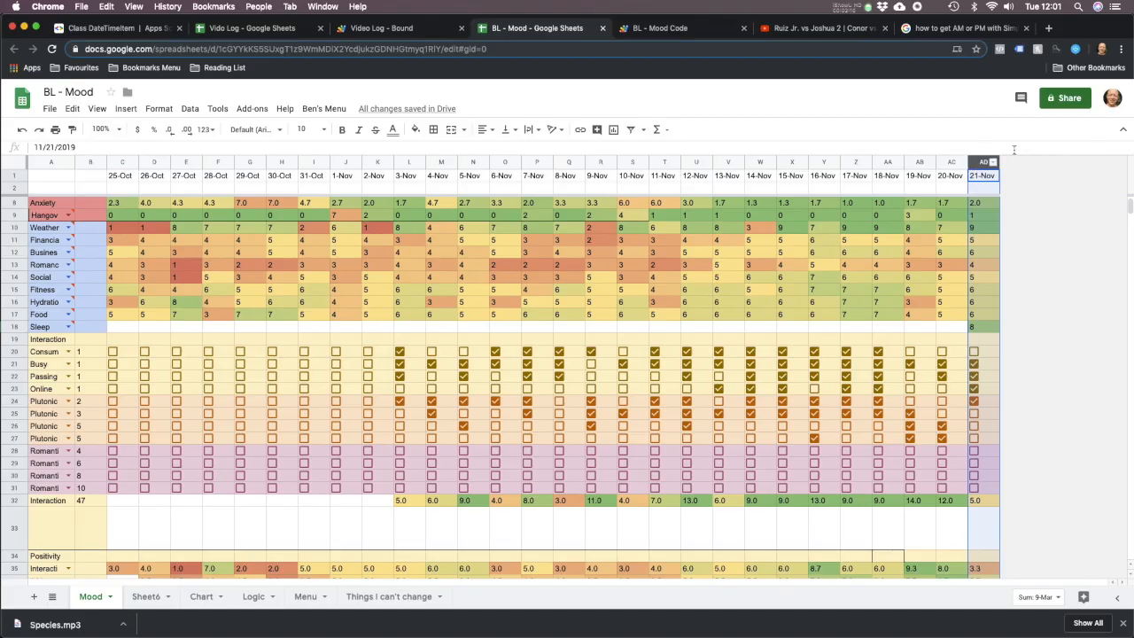
left_click(982, 174)
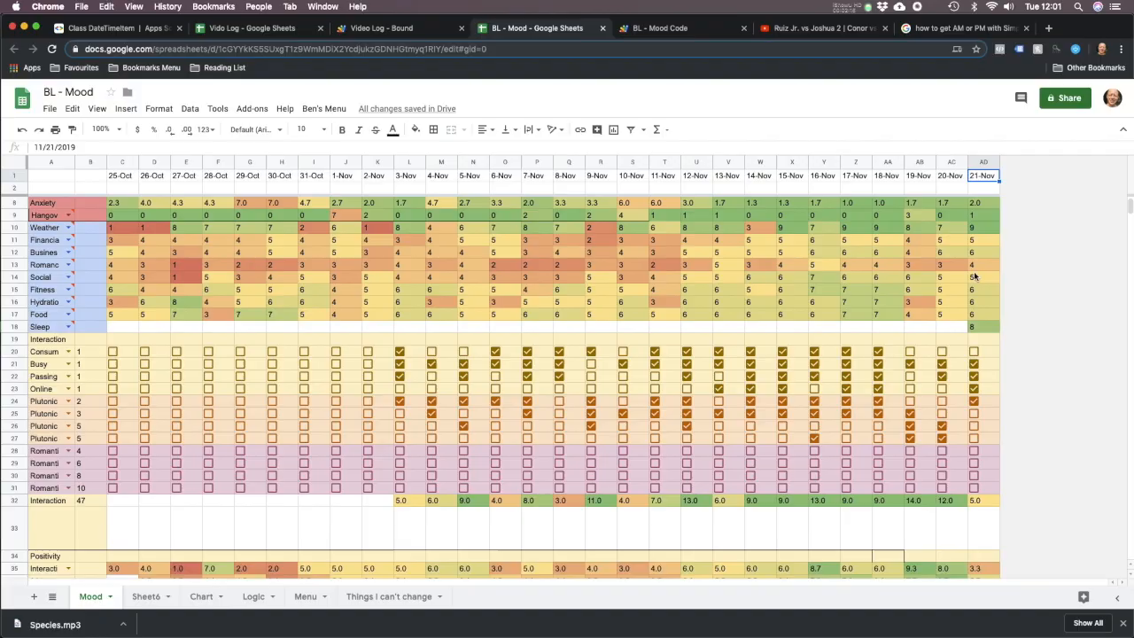
left_click(324, 108)
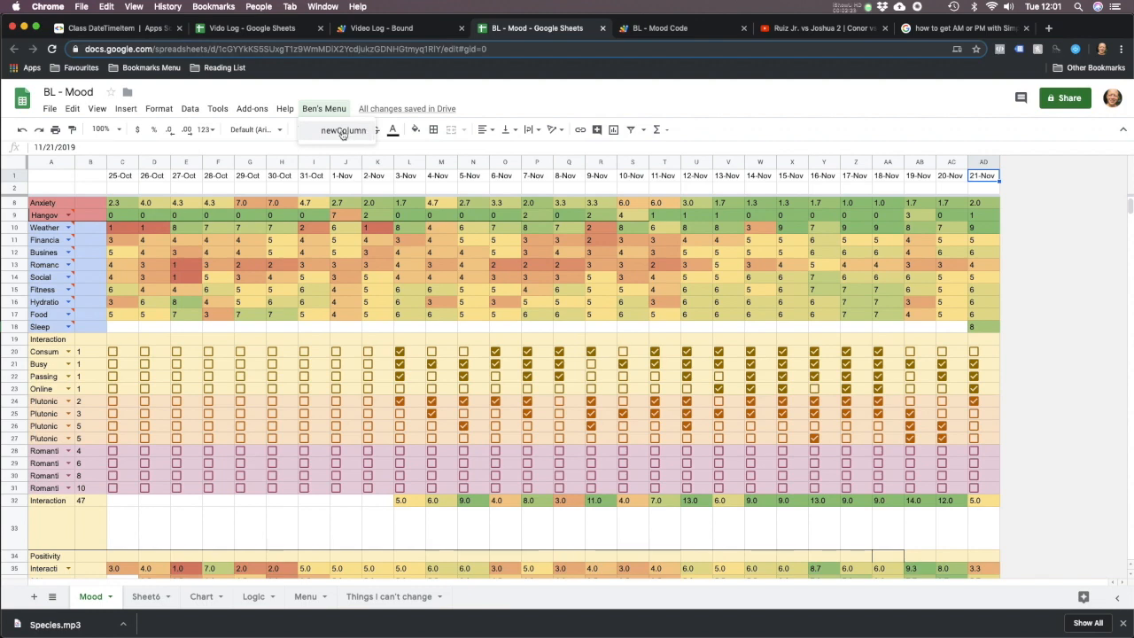
left_click(343, 131)
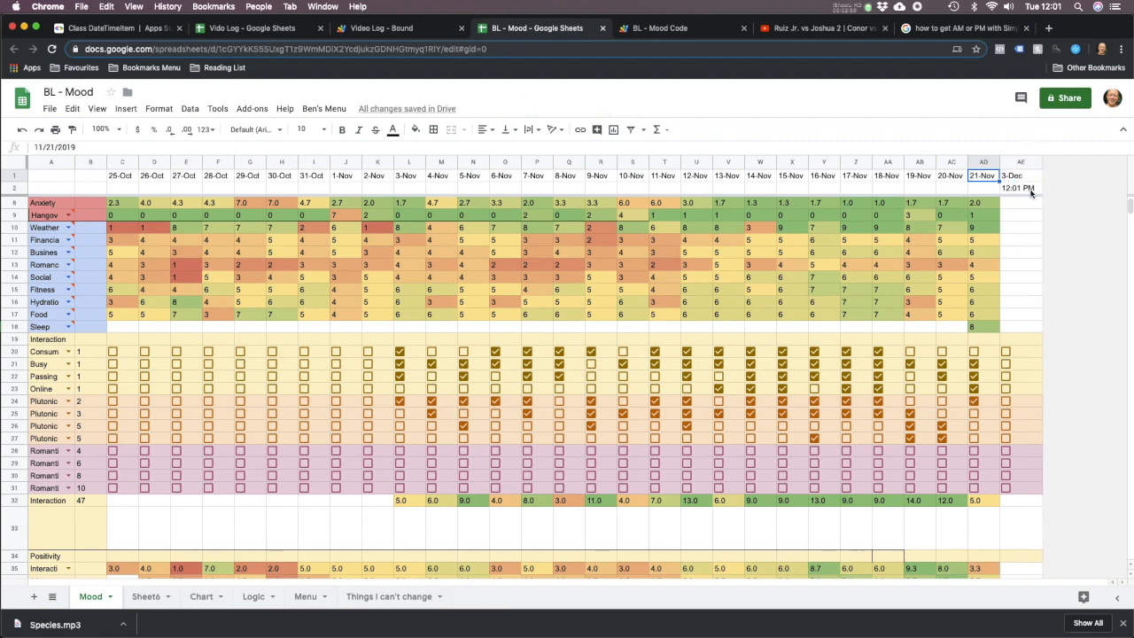
left_click(1019, 187)
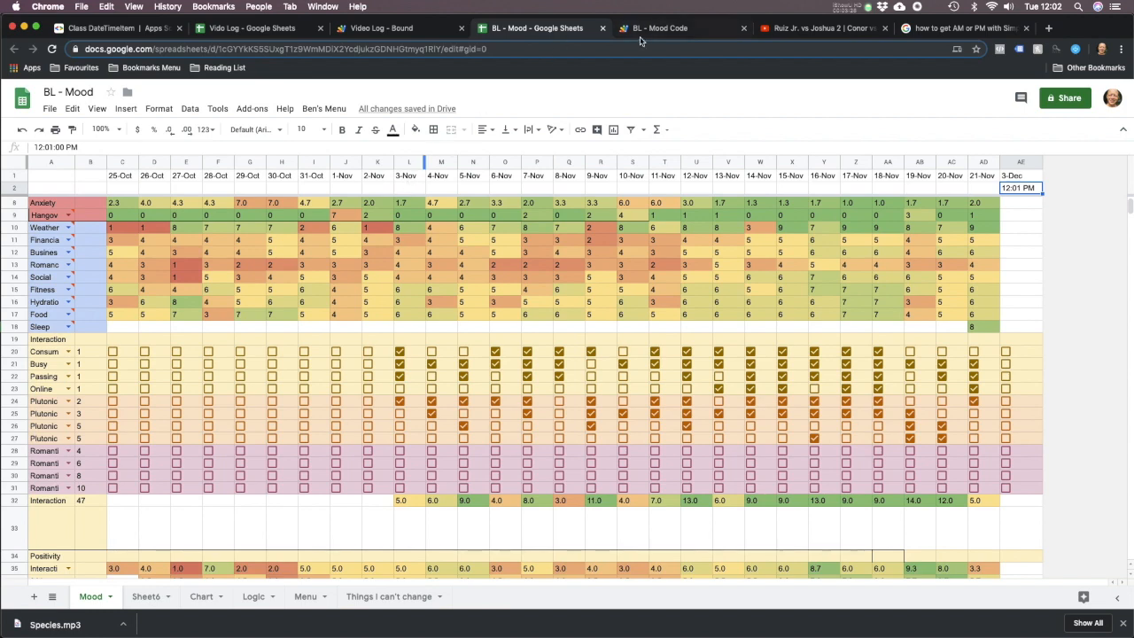
mouse_move(660, 27)
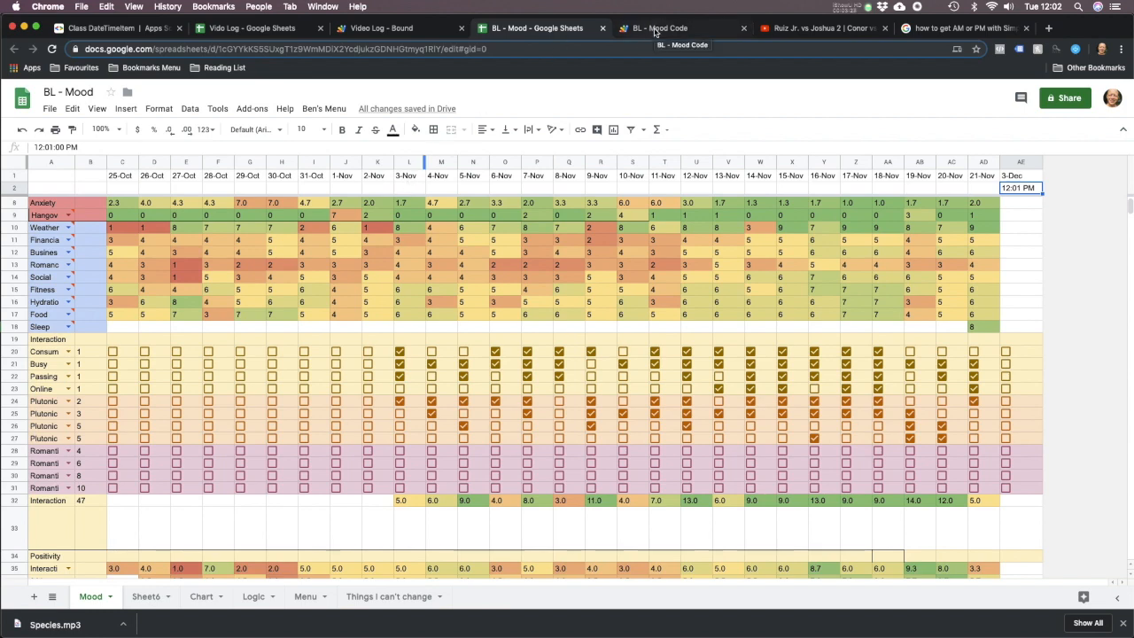
- Review the lastCol and ui lines in BL - Mood Code, glancing back at the spreadsheet
left_click(660, 27)
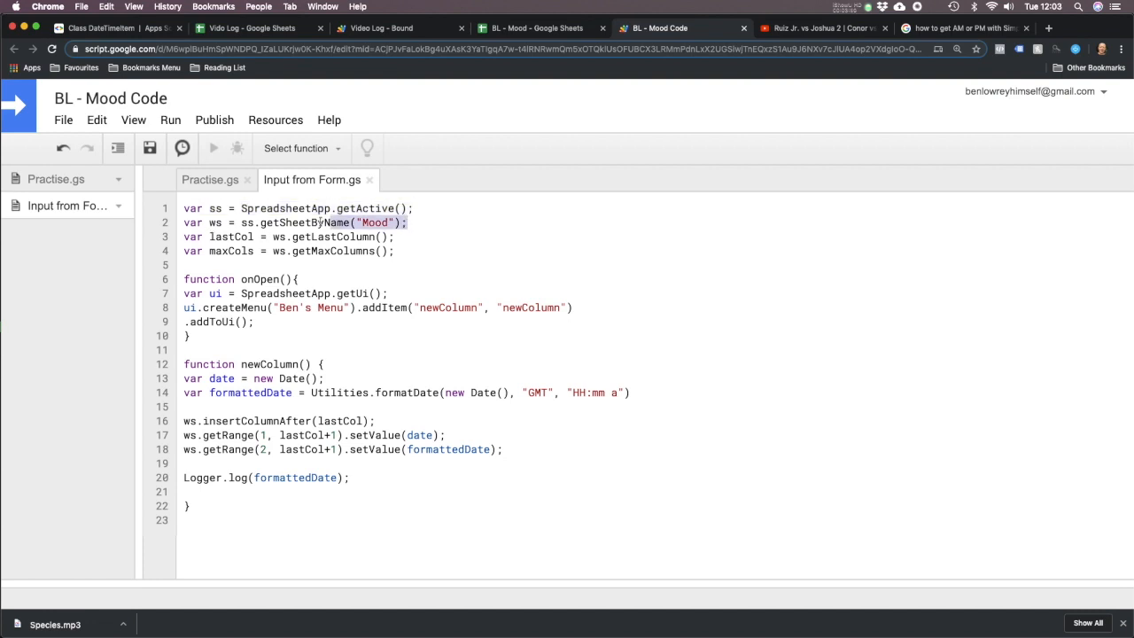
left_click(252, 28)
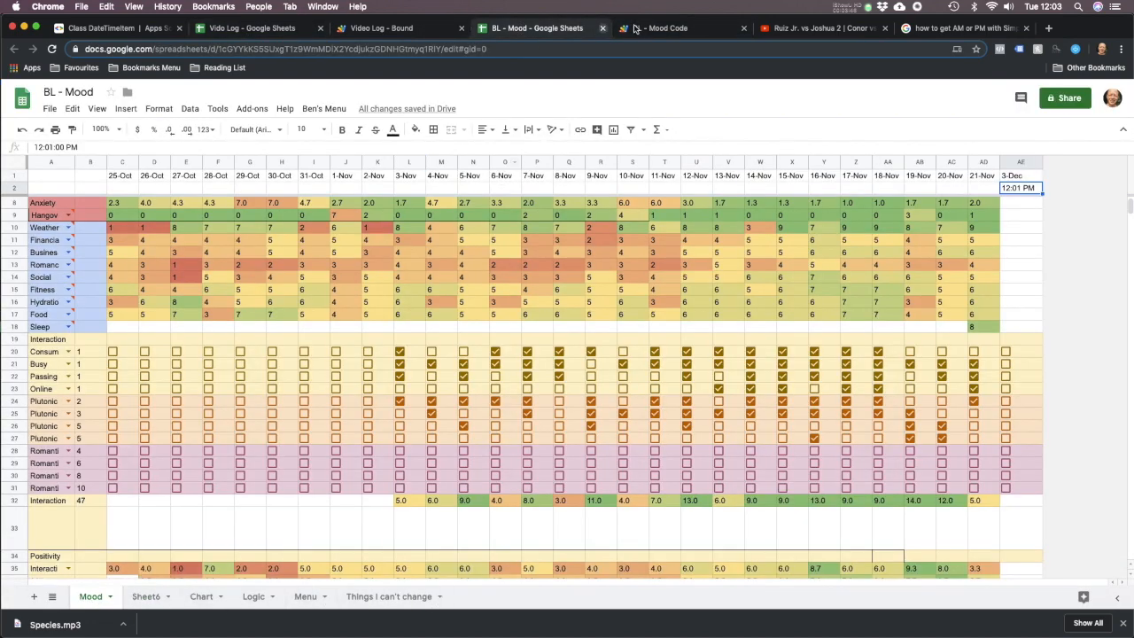
left_click(682, 28)
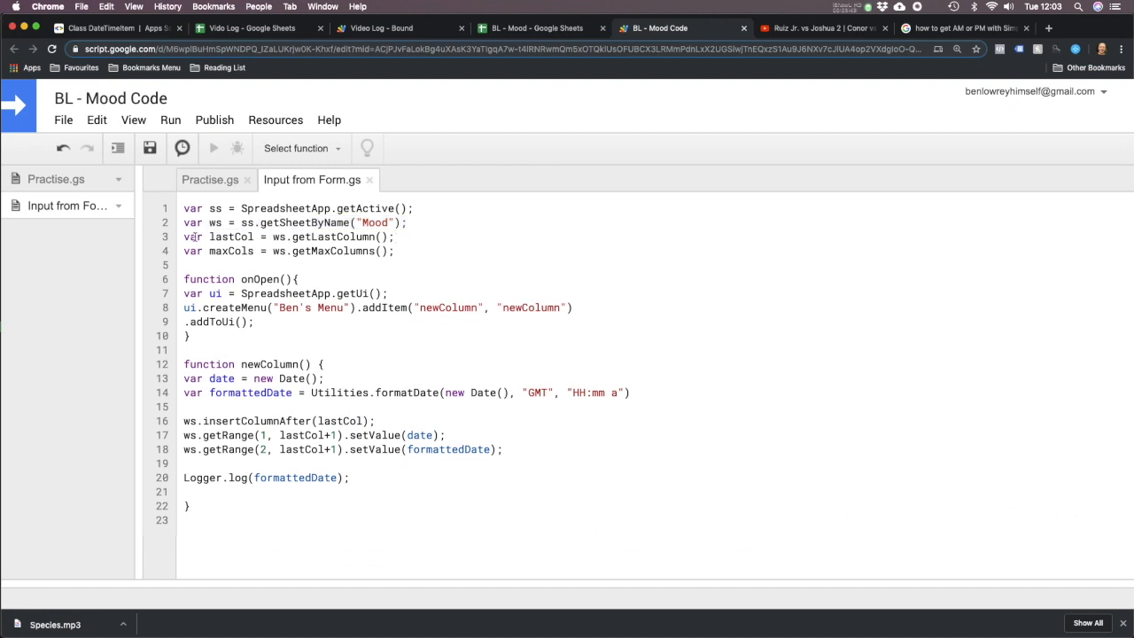
triple_click(288, 237)
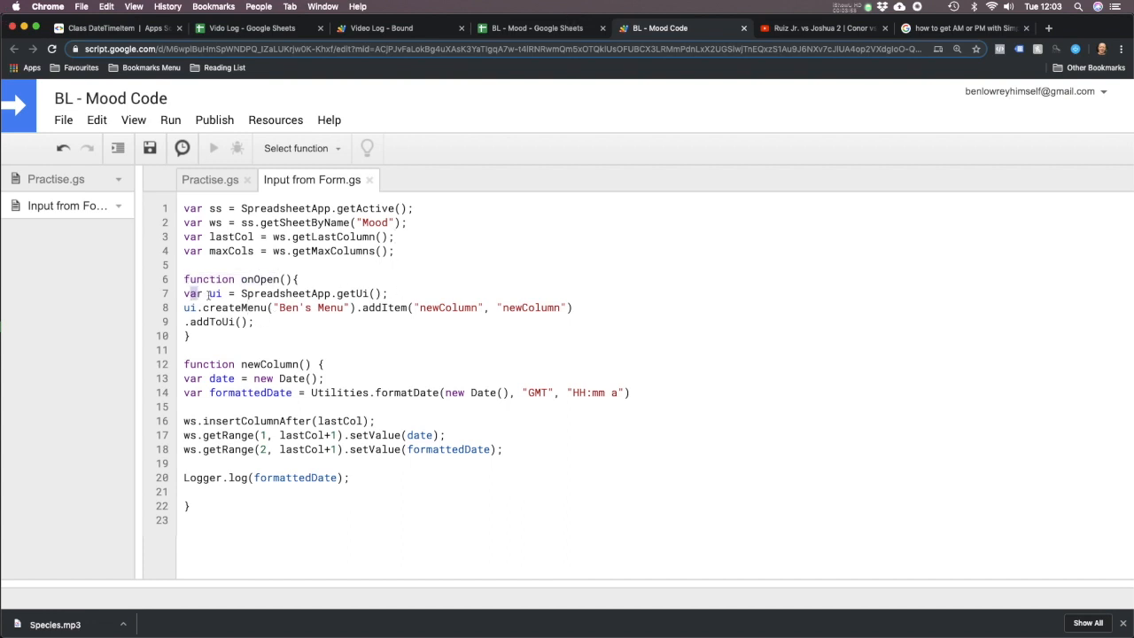
double_click(310, 308)
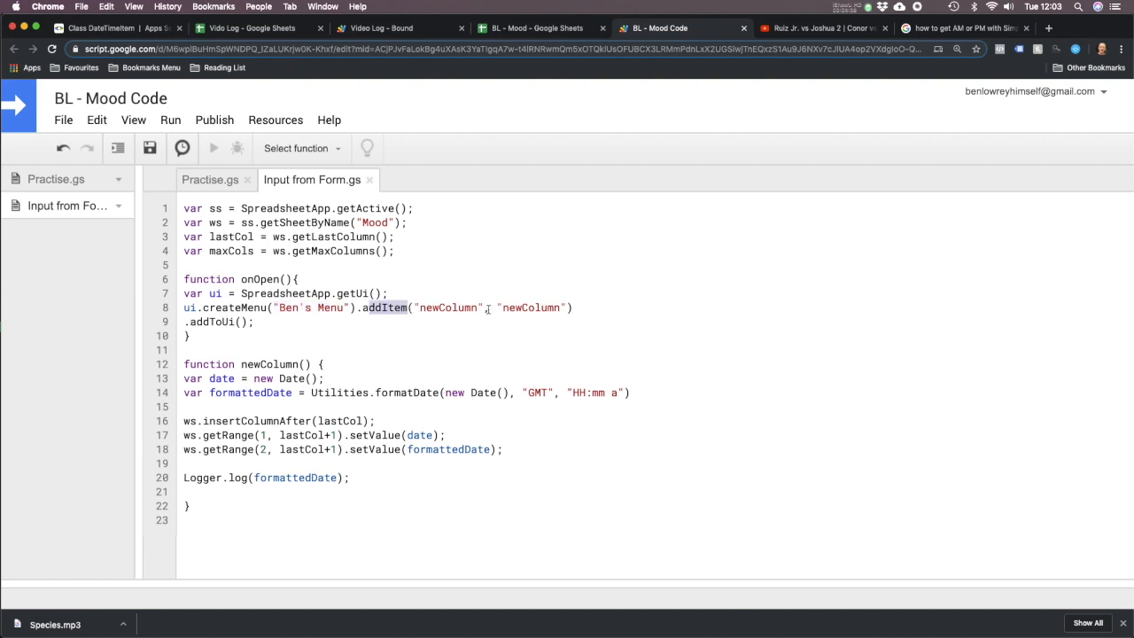
left_click(251, 28)
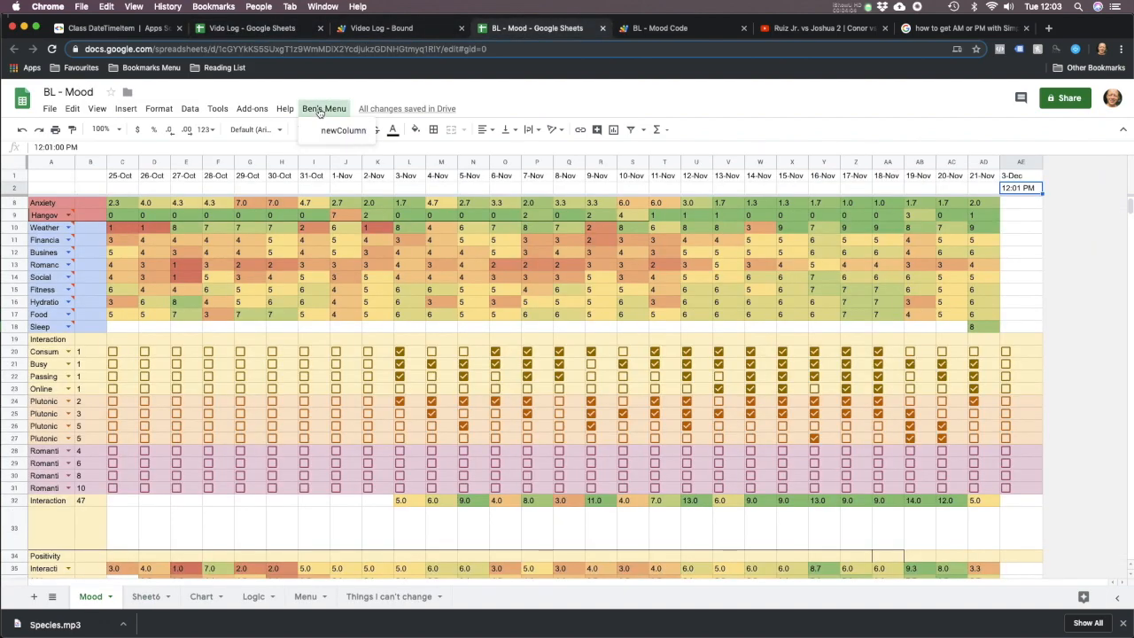
left_click(660, 27)
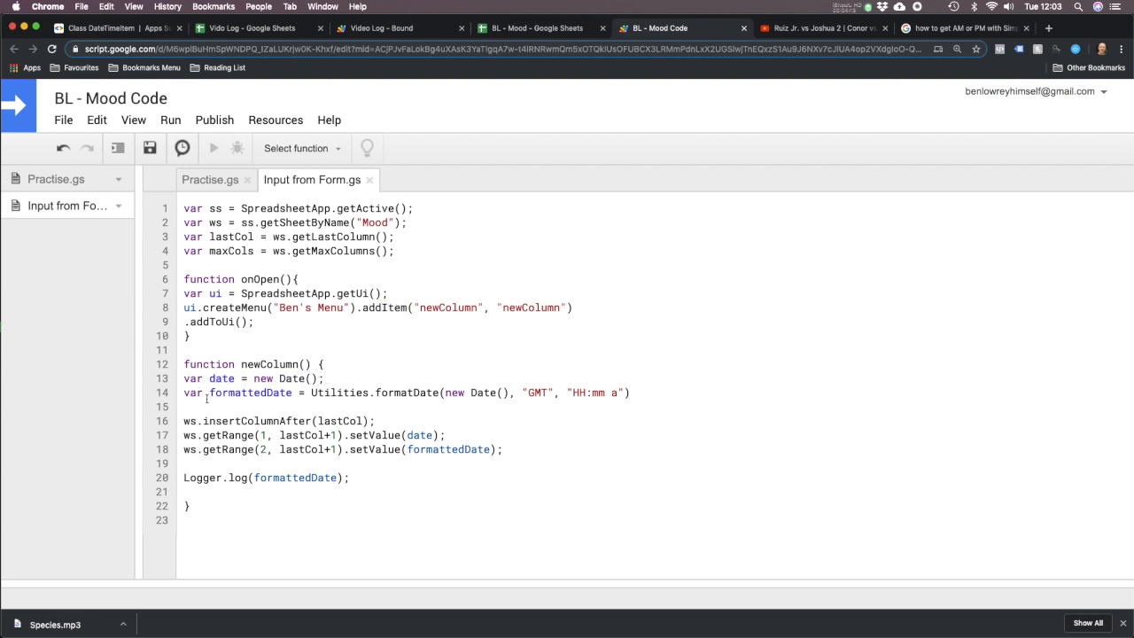
- Highlight the insertColumnAfter and setValue code, then return to the BL - Mood sheet
left_click_drag(182, 393, 434, 392)
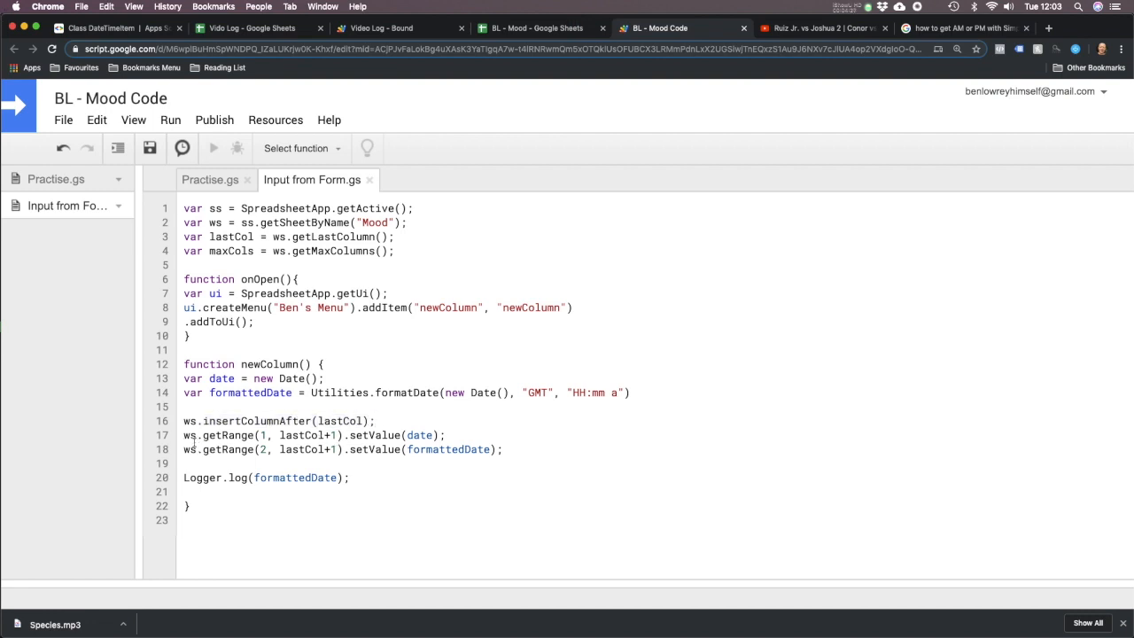
mouse_move(368, 447)
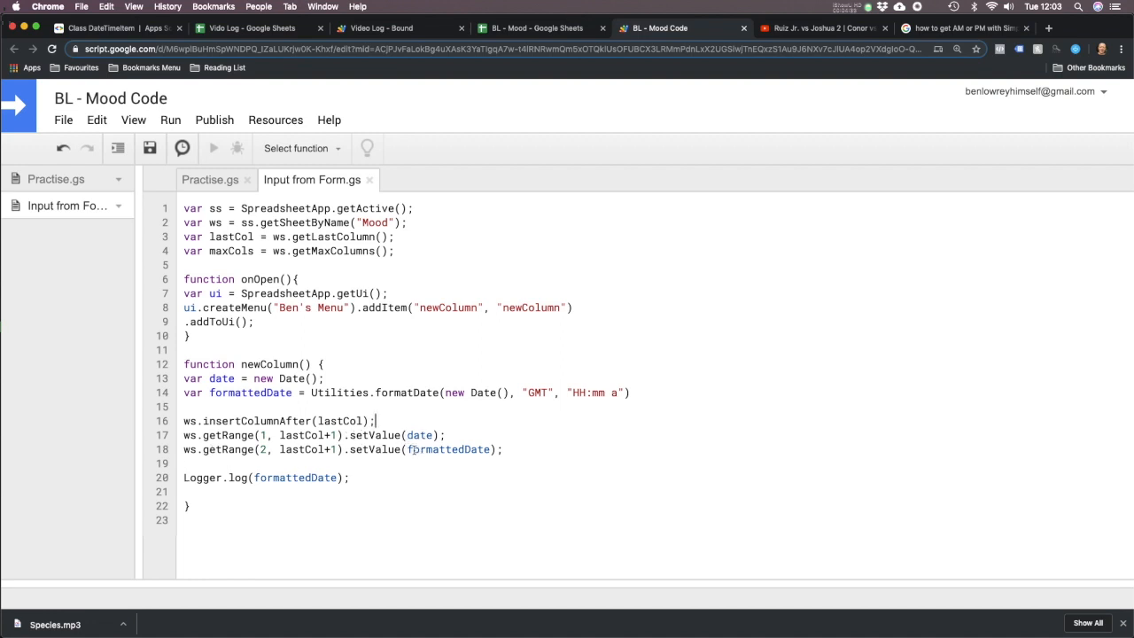
left_click(532, 27)
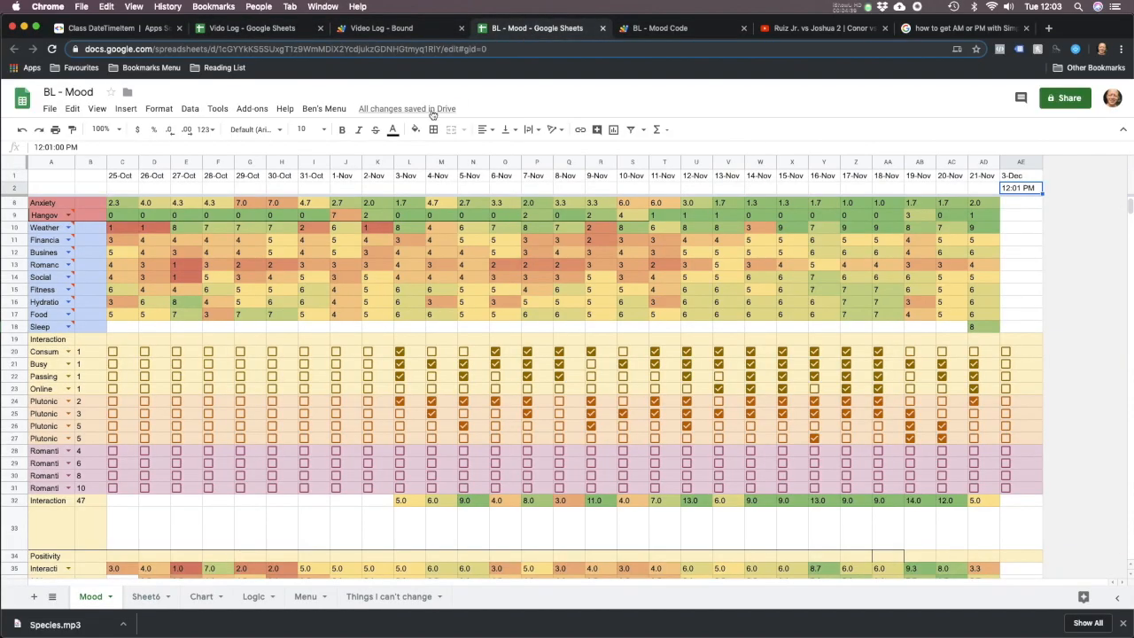
- Open the Vido Log spreadsheet and select cell D8
left_click(324, 108)
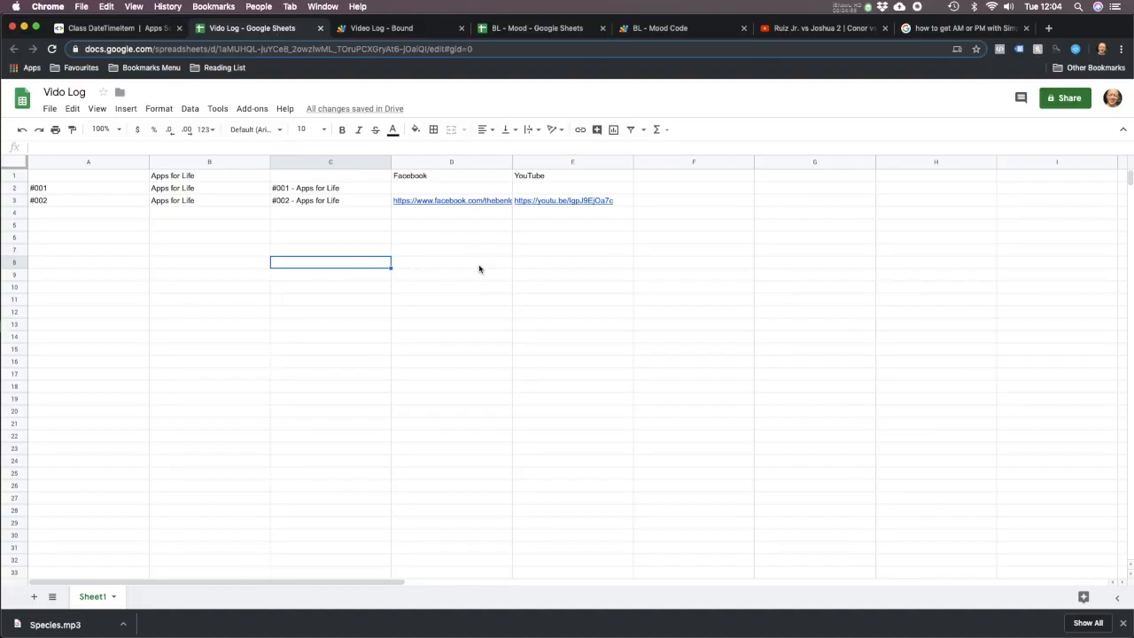
left_click(451, 261)
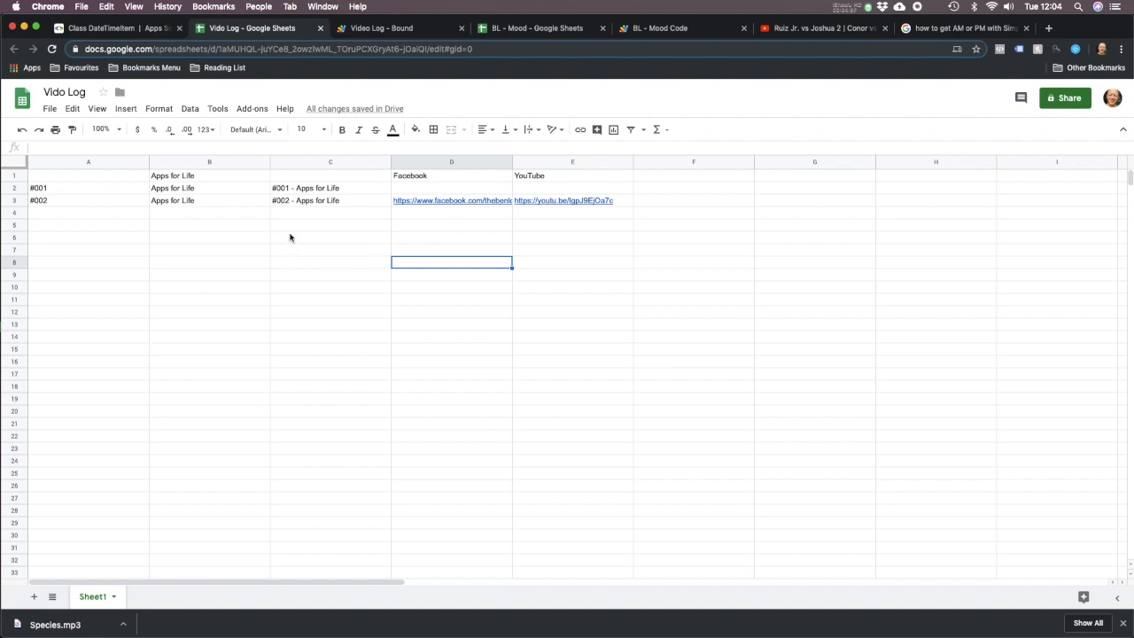